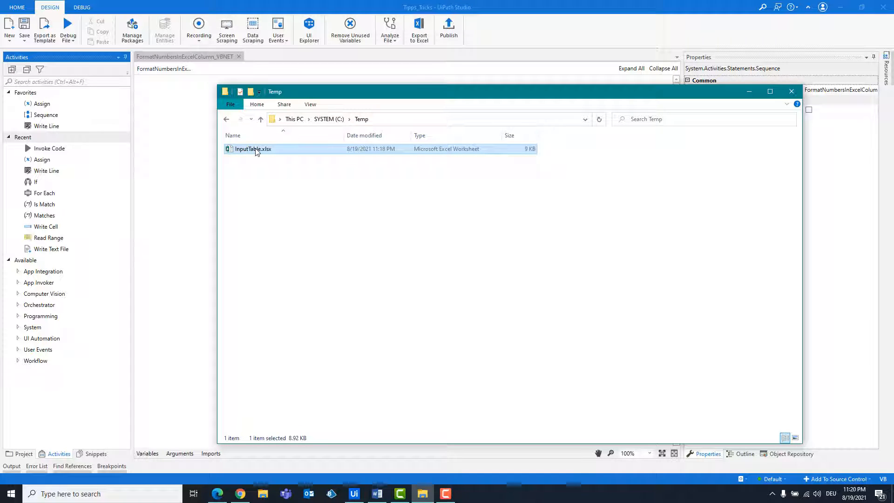
# Bring up the context options for InputTable.xlsx in the Explorer window
pyautogui.rightClick(252, 148)
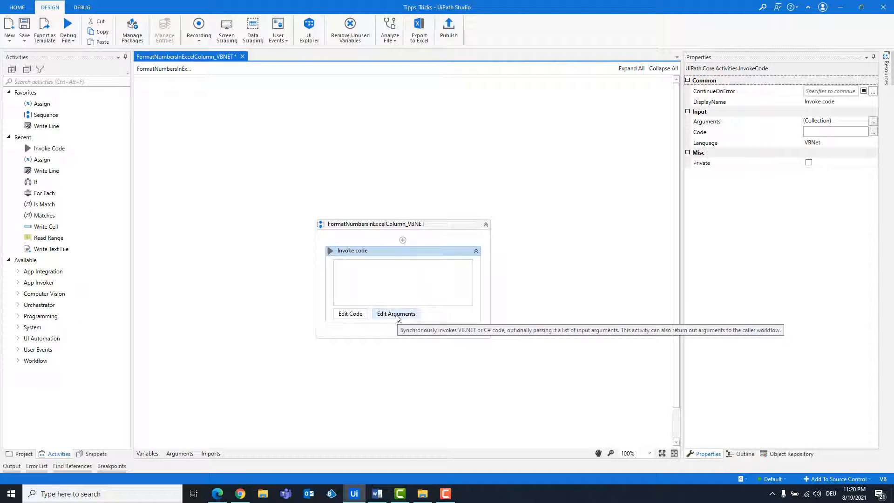
# Add an In String argument Path = "C:\Temp\InputTable.xlsx" to the Invoke Code activity
pyautogui.click(396, 314)
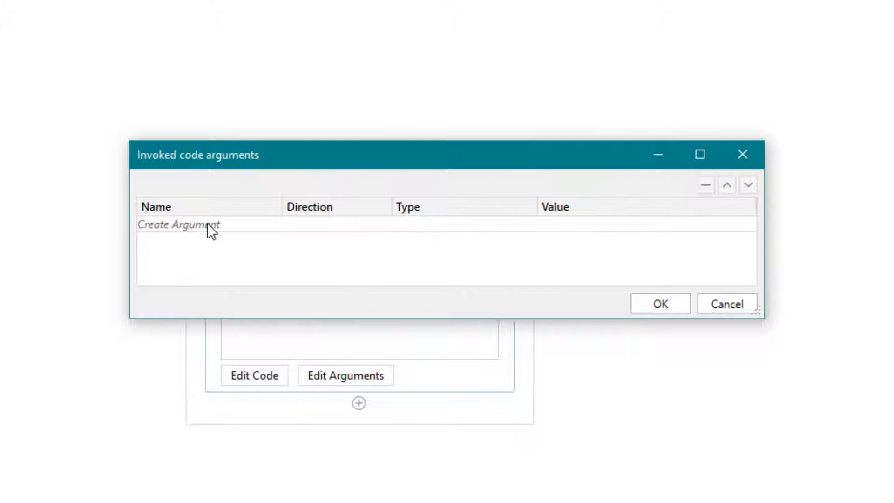
pyautogui.write('Path')
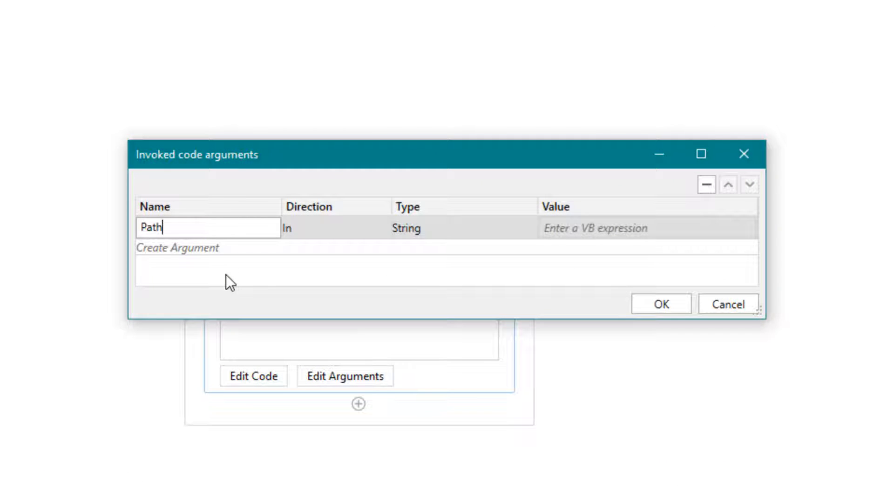
pyautogui.write('"C:\\Temp\\InputTable.xlsx"')
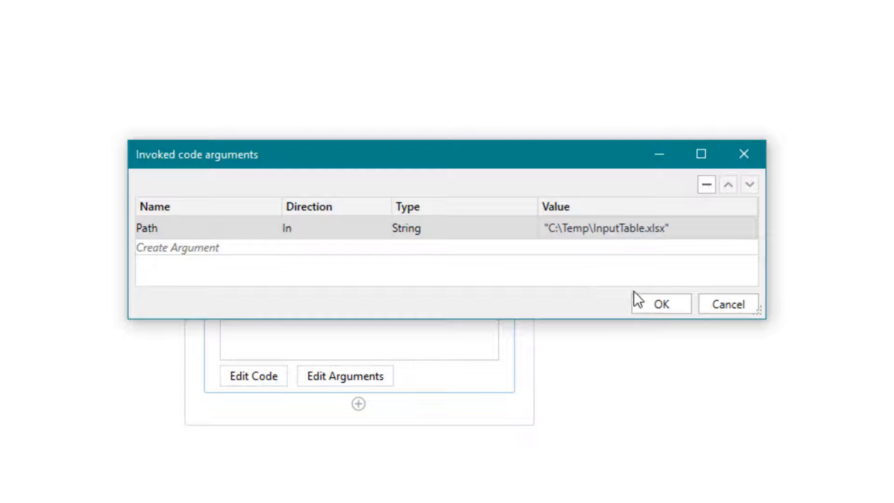
pyautogui.click(666, 304)
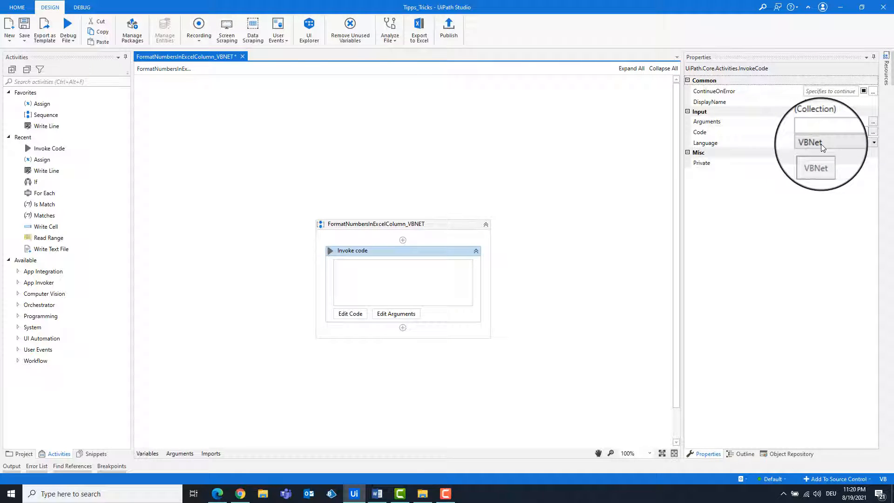
# In the enlarged code editor, declare xlApp as a new Microsoft.Office.Interop.Excel.Application
pyautogui.click(350, 313)
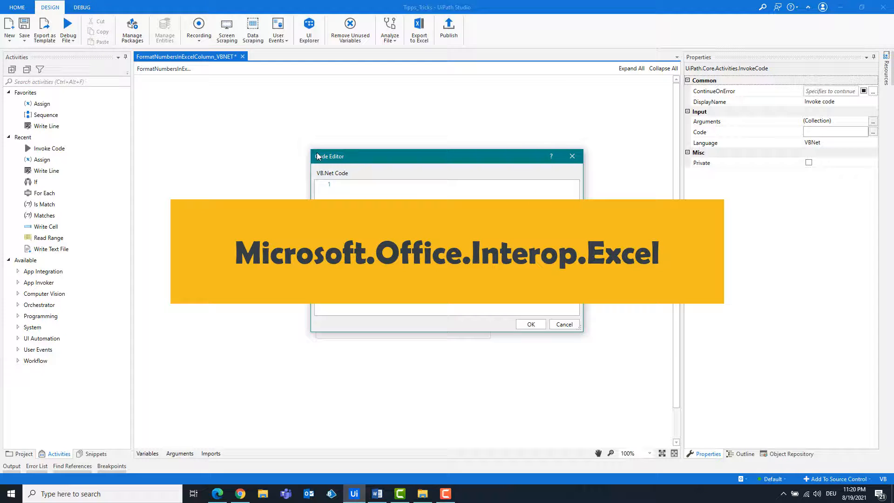
pyautogui.moveTo(329, 156); pyautogui.dragTo(245, 91)
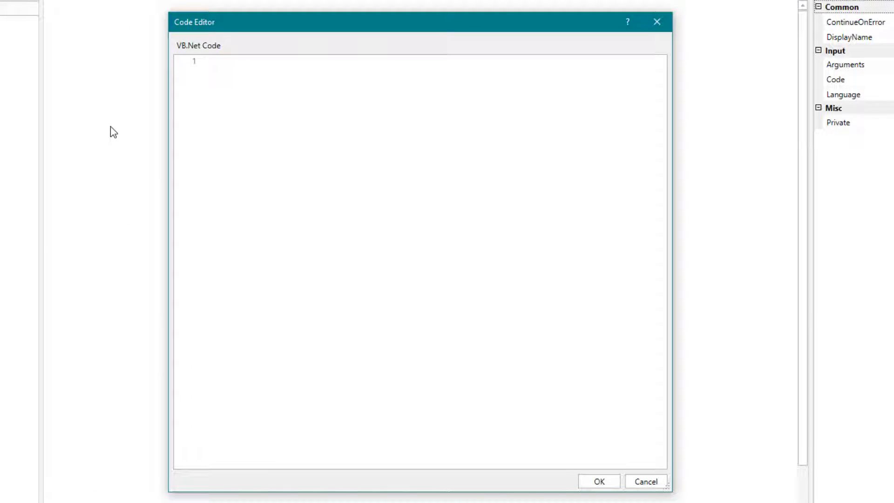
pyautogui.write('Dim xlA')
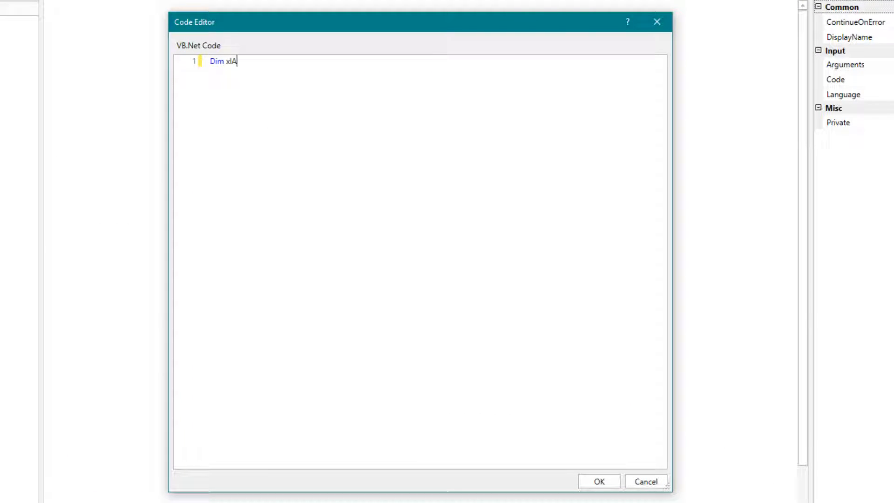
pyautogui.write('pp As Microsoft.of')
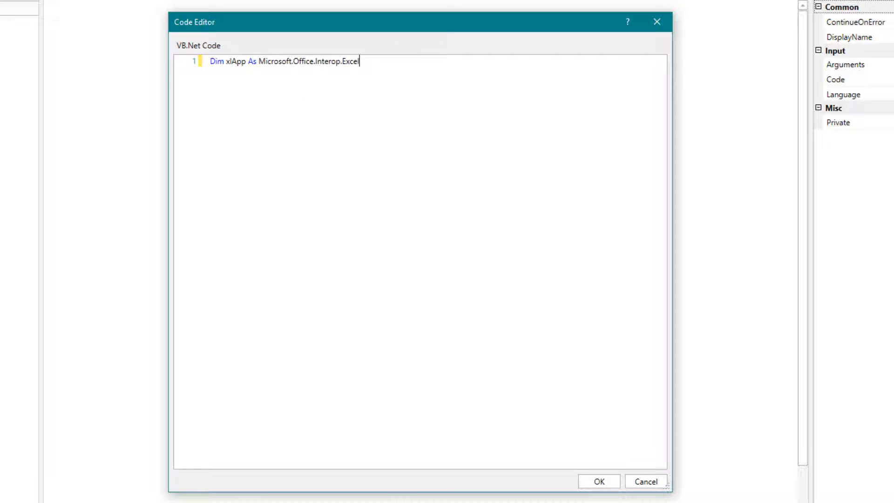
pyautogui.write('.Application')
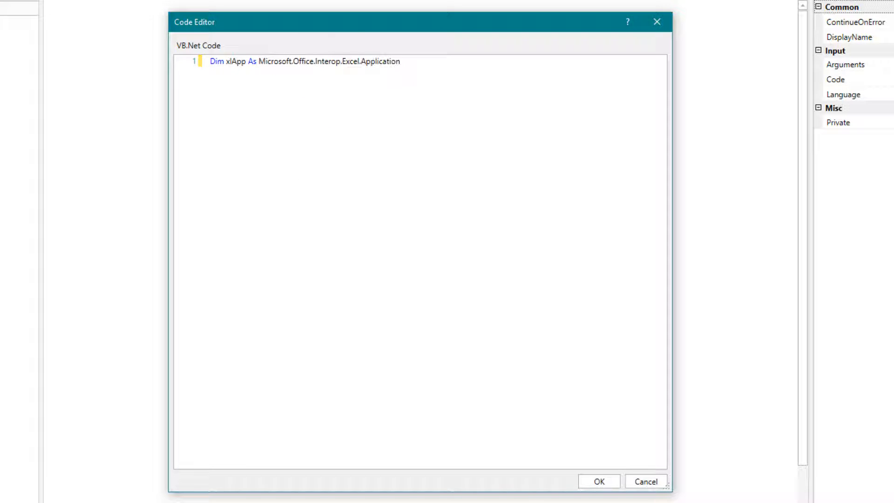
pyautogui.write('= New')
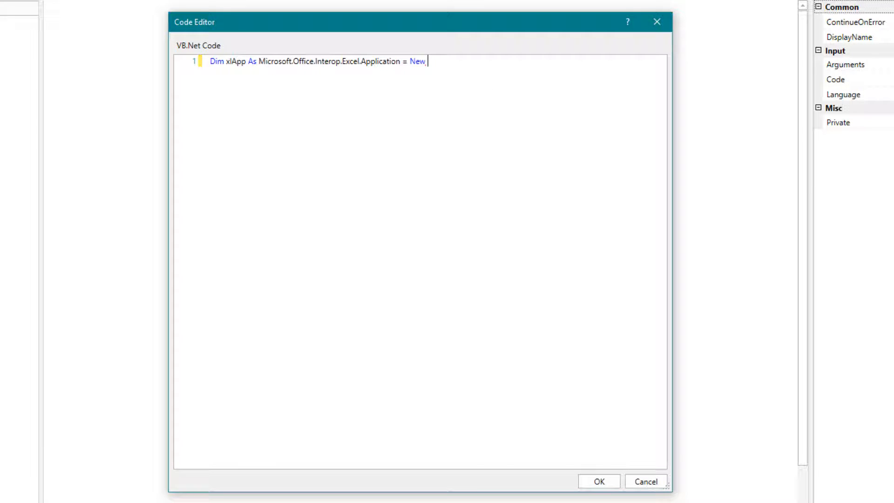
pyautogui.write('Microsoft.Office.in')
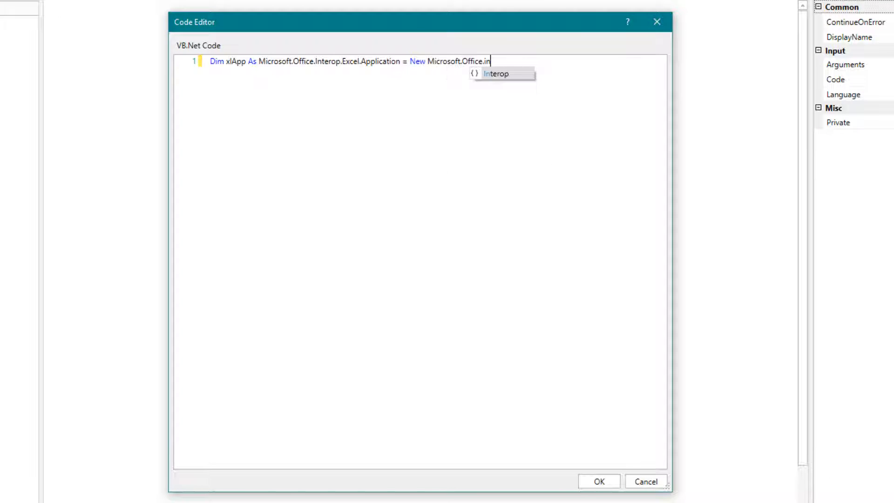
pyautogui.write('terop.Excel.Applicatio')
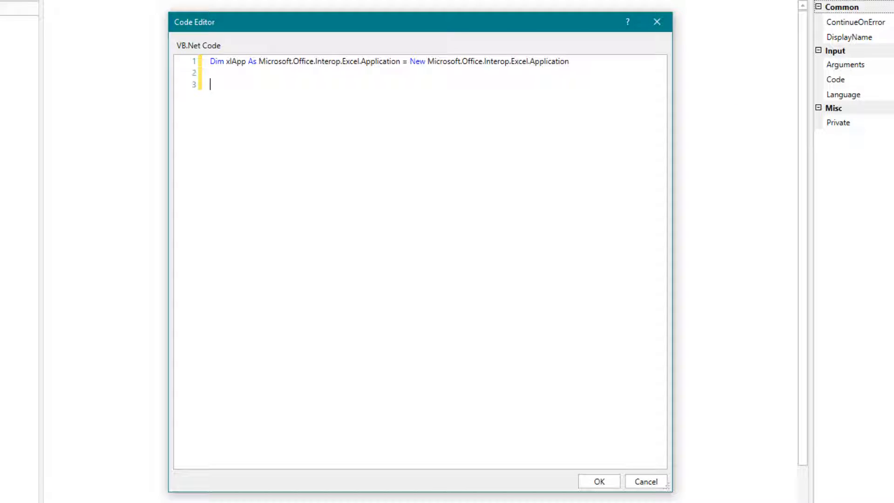
# Start a Try block declaring xlWorkbook opened via xlApp.Workbooks.Open(Path)
pyautogui.write('Try')
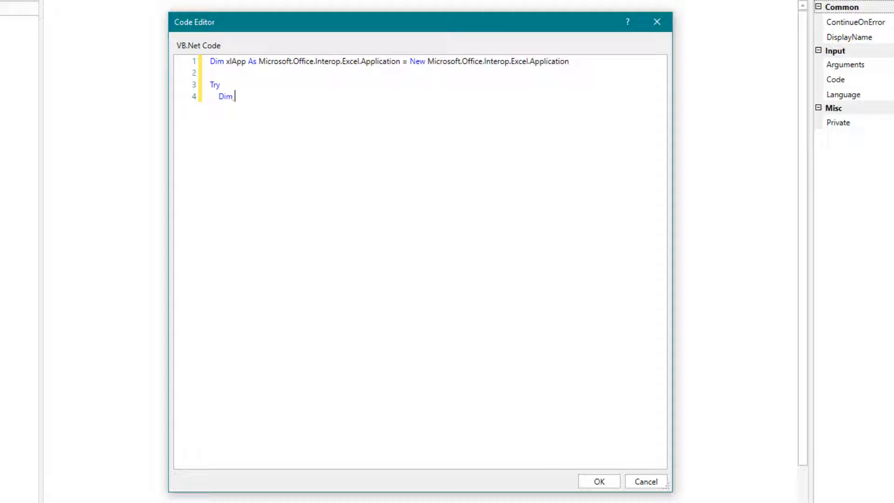
pyautogui.write('xlWorkbook')
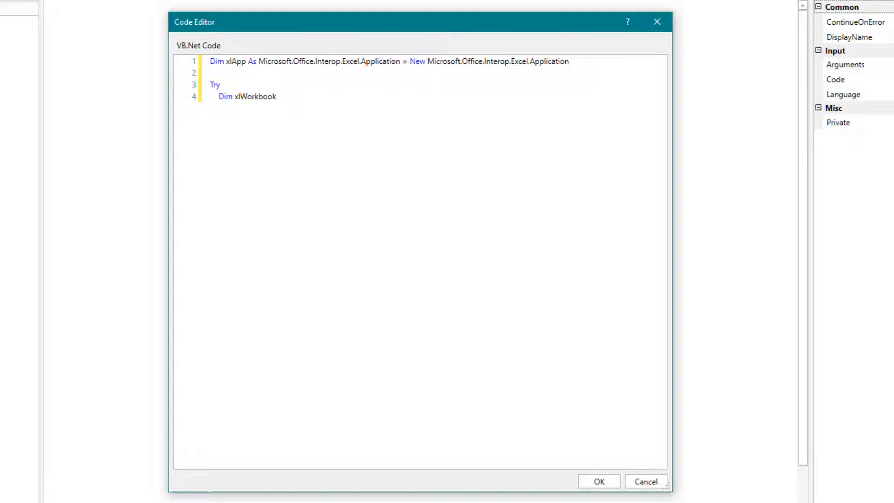
pyautogui.write('As Microsoft.Office.Interop.Excel.wo')
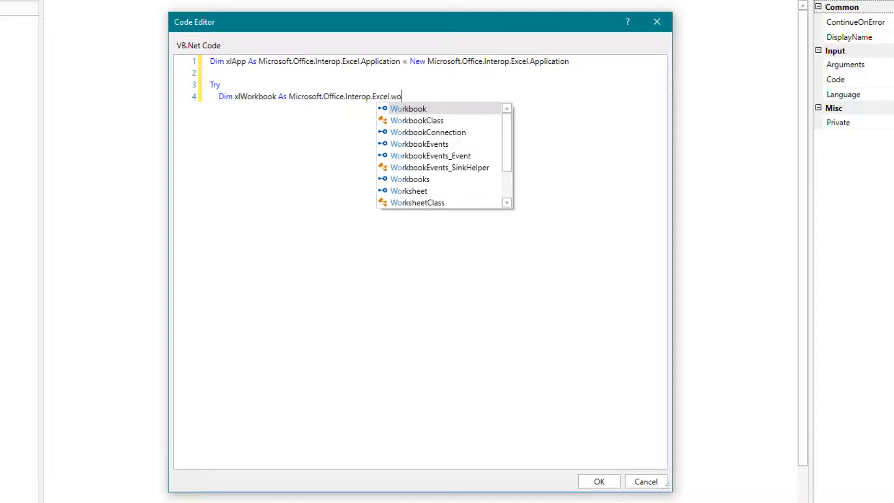
pyautogui.write('rkbook = xlApp')
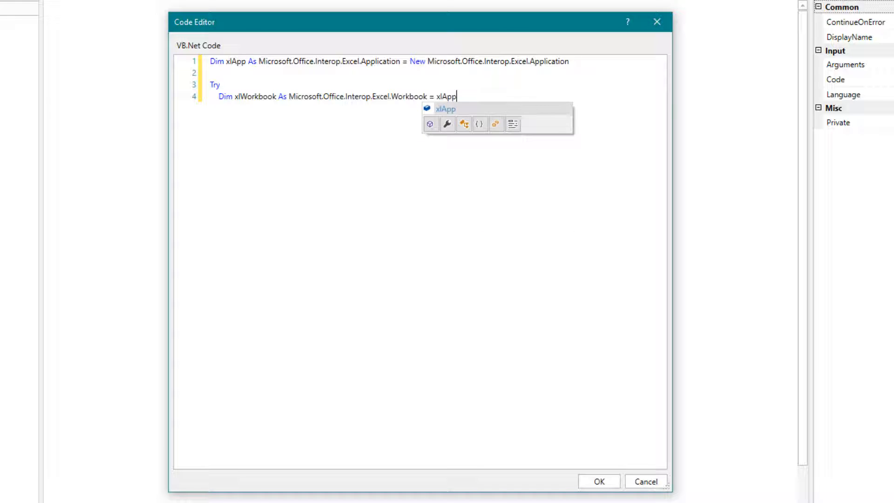
pyautogui.write('.Workbooks.Open(Path')
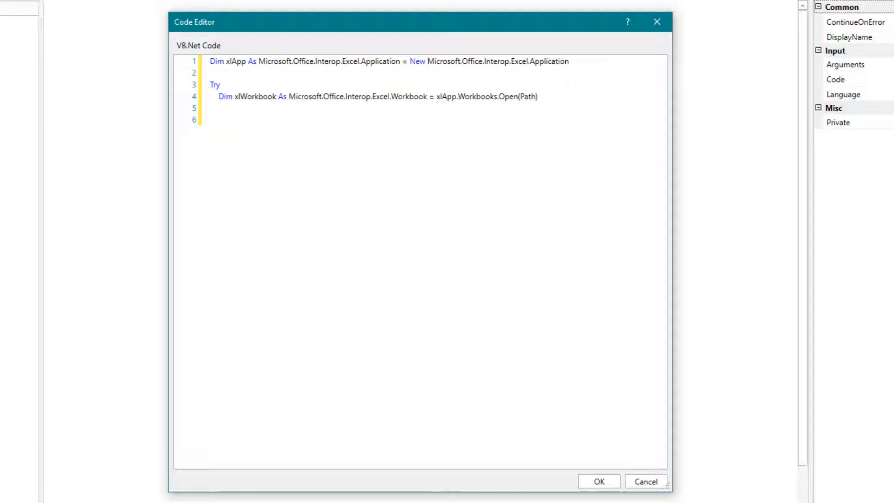
# Add the 'Define Excel Sheet comment and declare xlWorksheet As Microsoft.Office.Interop.Excel.Worksheet
pyautogui.write("'Define")
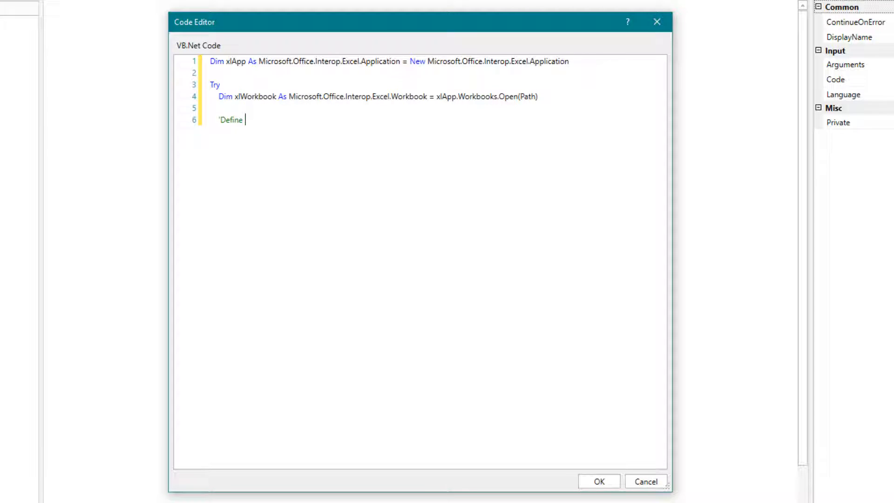
pyautogui.write('Excel Sheet')
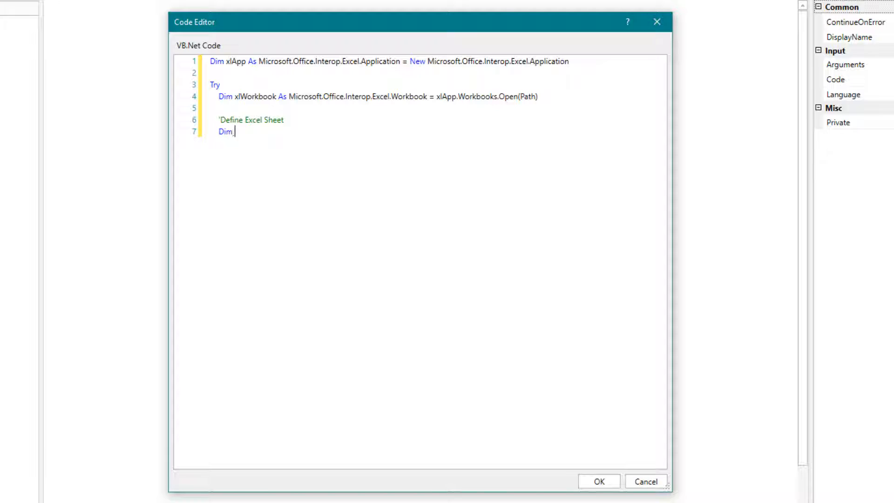
pyautogui.write('xlWorksheet')
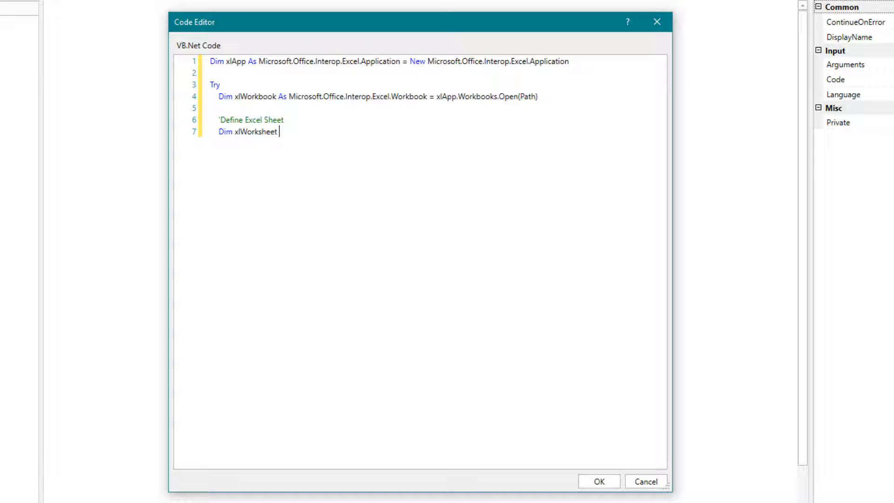
pyautogui.write('As Microsoft.i')
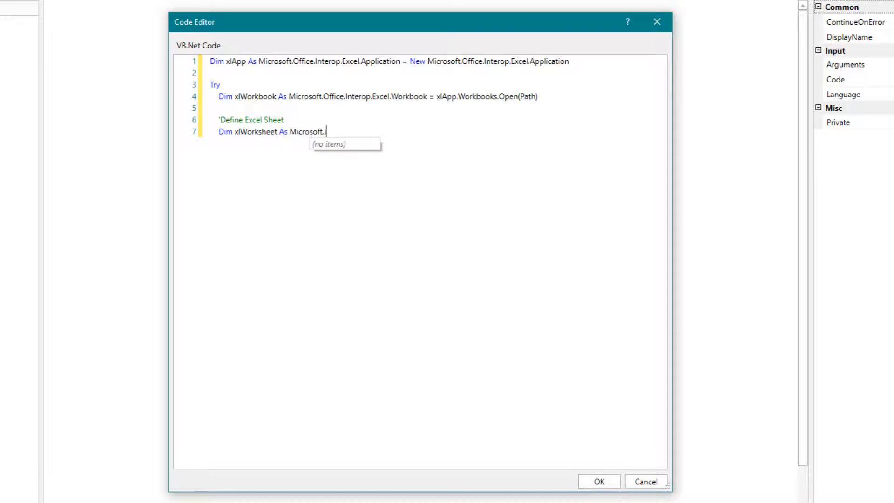
pyautogui.write('Office.Interop.Excel')
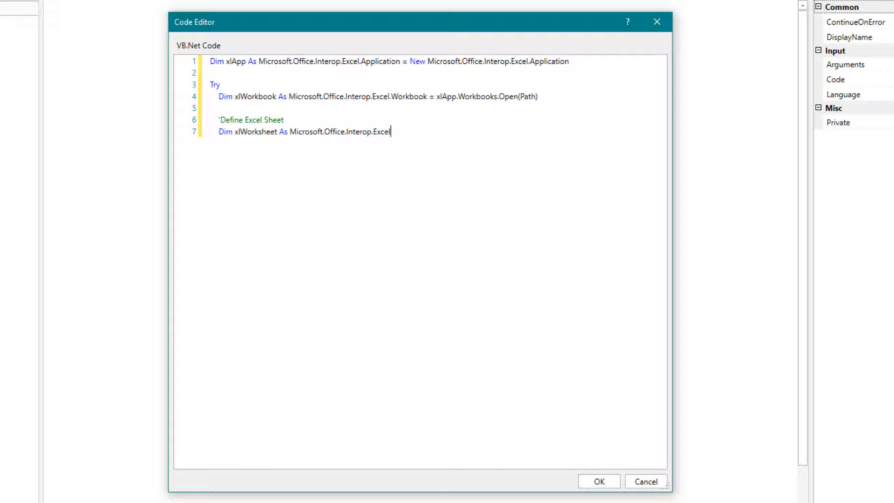
pyautogui.write('.Worksheet')
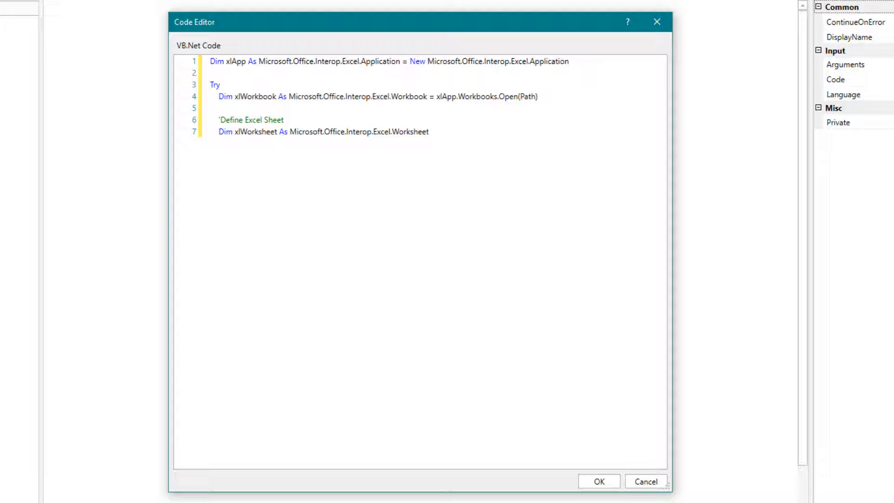
pyautogui.press('Enter')
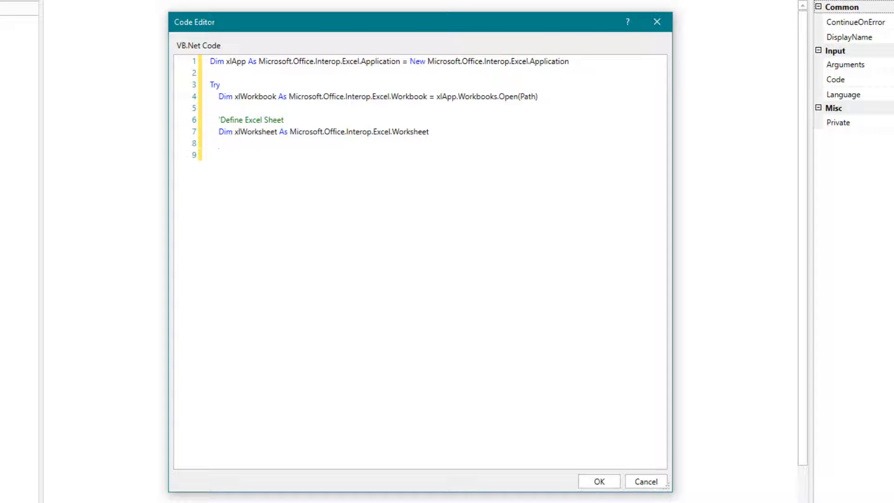
# Begin assigning xlWorksheet = CType(xlWorkbook.Sheets("Sheet1"), Microsoft.Office...)
pyautogui.write('xlWorksheet = CTY')
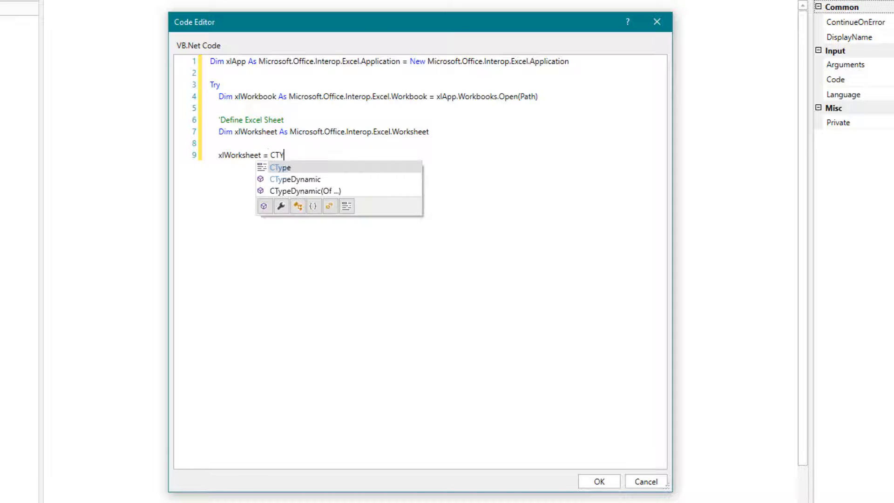
pyautogui.write('(xlWorkbook')
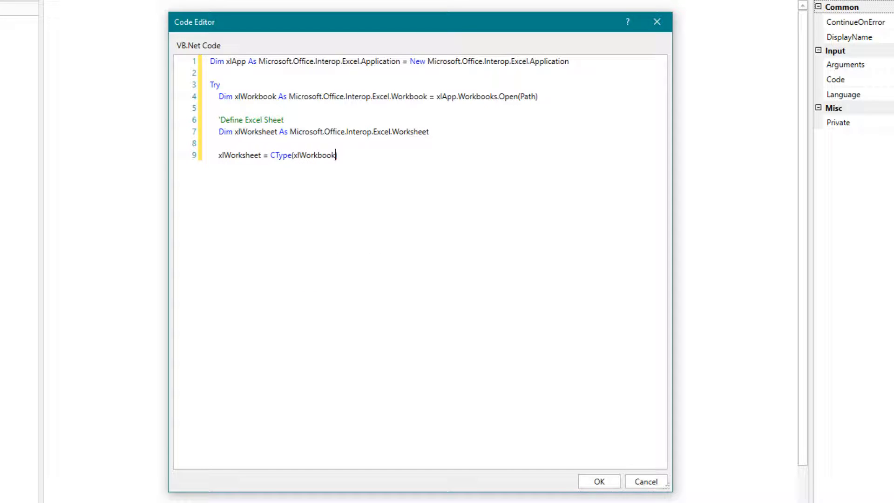
pyautogui.write('.Sheets()')
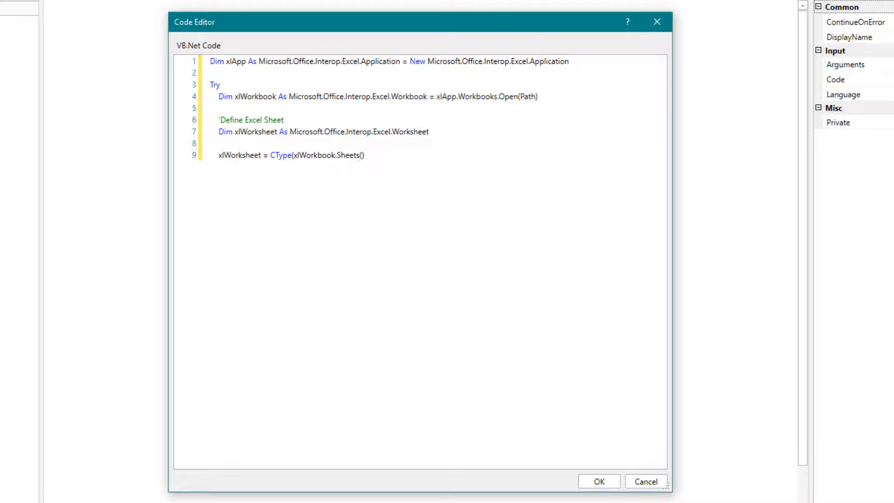
pyautogui.write('"Sheet1"')
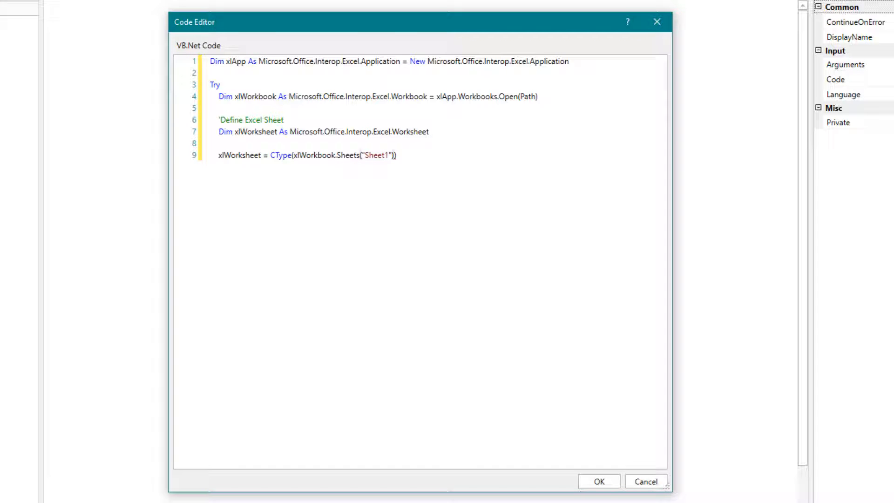
pyautogui.write(', Microsoft.o')
pyautogui.write("'Act")
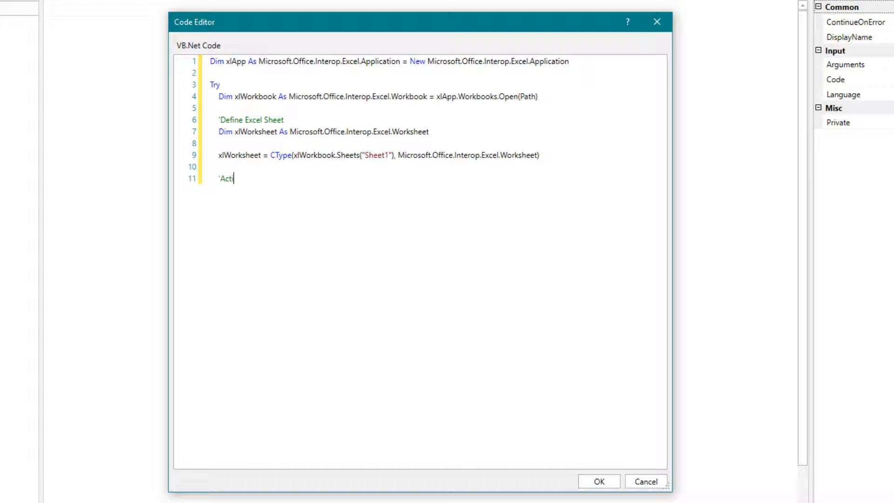
# Add the Activate Worksheet comment and the xlWorksheet.Activate() call
pyautogui.write('vate Worksheet')
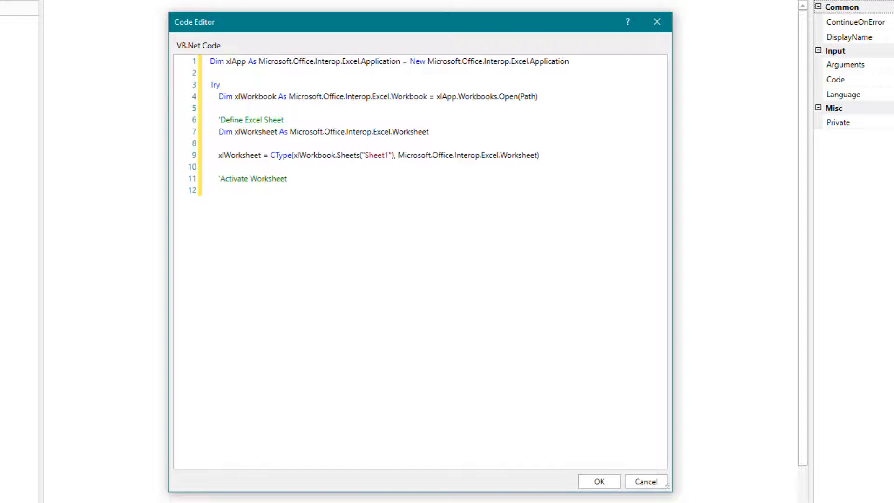
pyautogui.write('xlWorksheet')
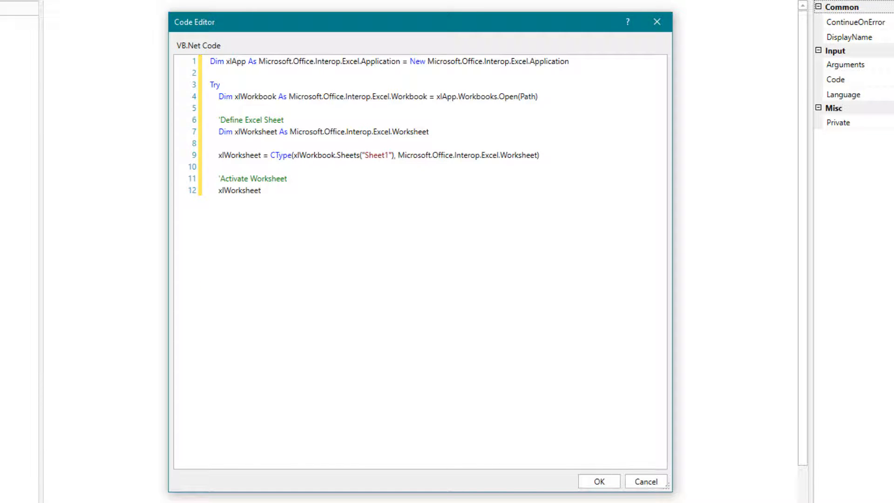
pyautogui.write('.Activate')
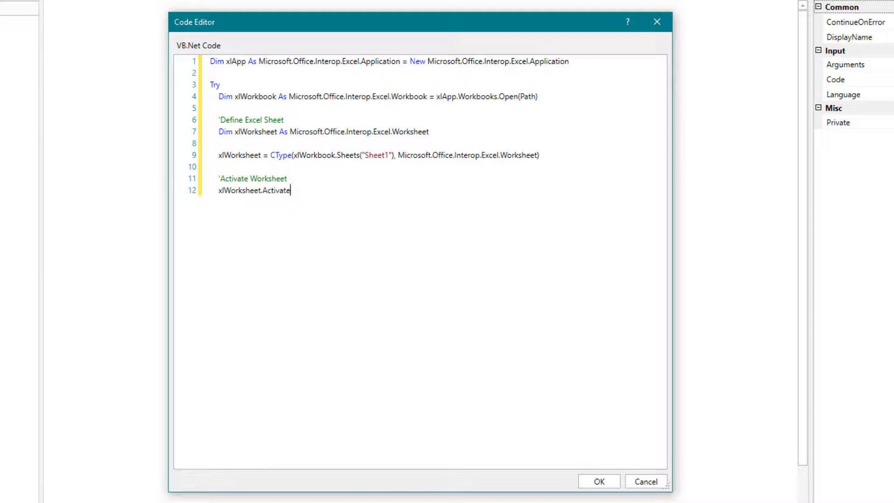
pyautogui.write('()')
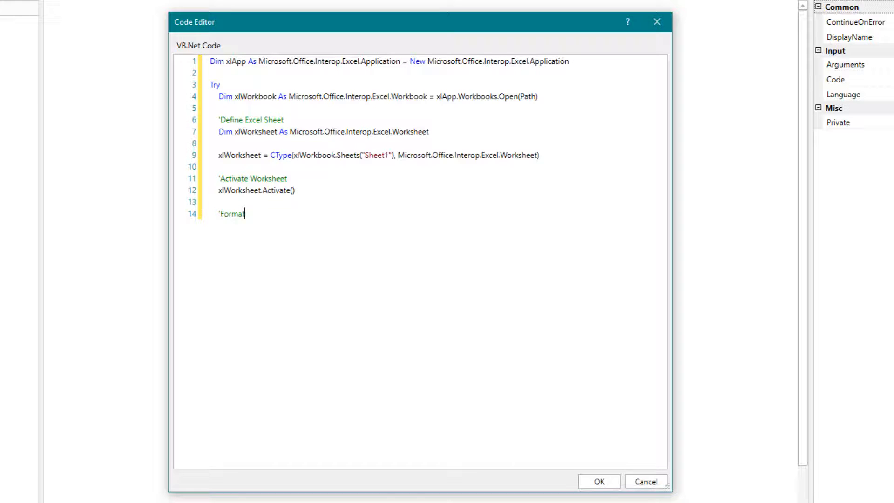
# Comment and set xlWorksheet.Range("A:A").NumberFormat to "#,##0.00??" for all column A cells
pyautogui.write('the numbers in Excel')
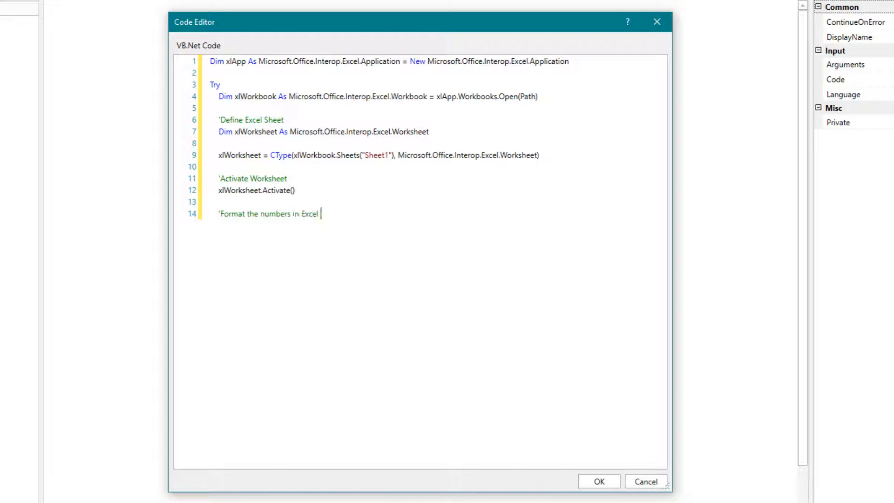
pyautogui.write('for all cells in column A')
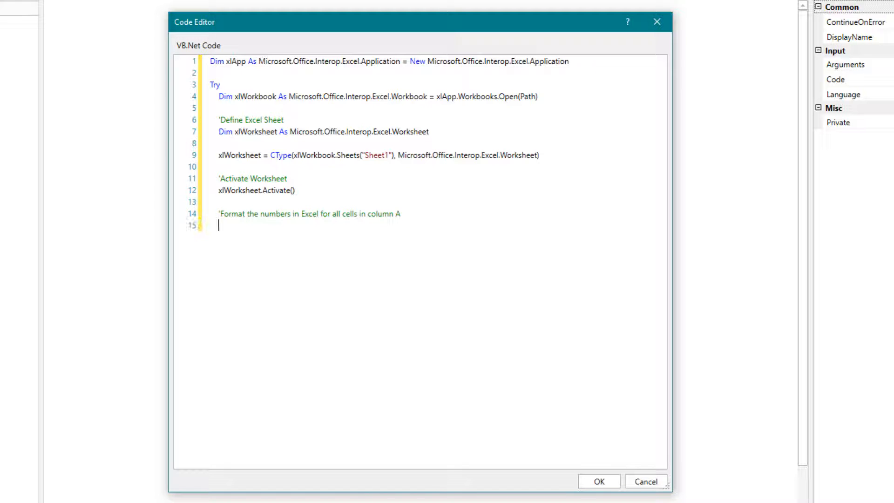
pyautogui.write('xlWorksheet.')
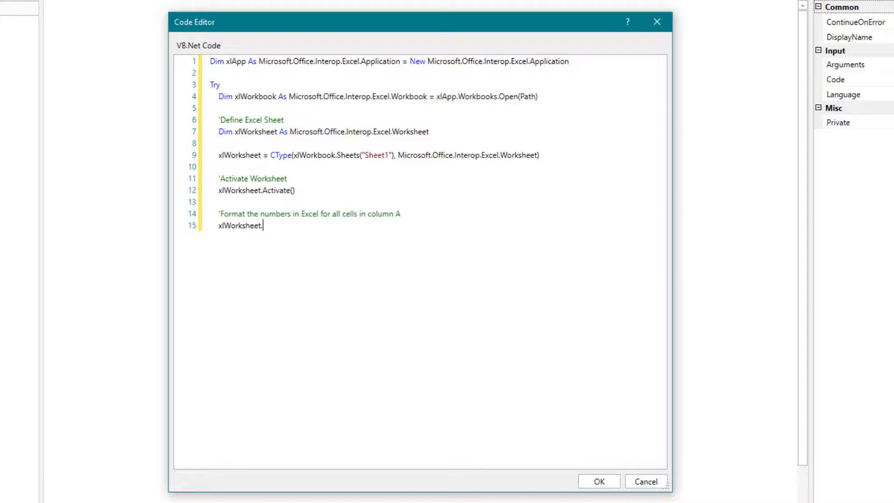
pyautogui.write('Range("A:A").NumberFormat="#')
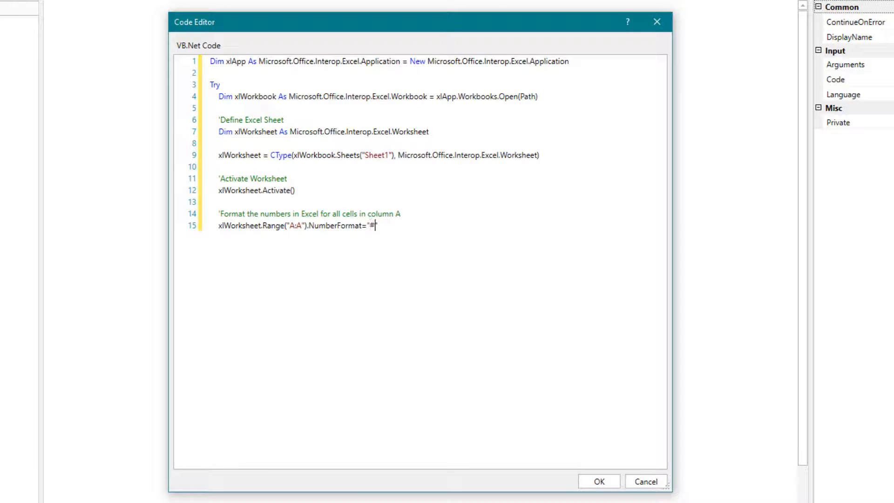
pyautogui.write(',##"')
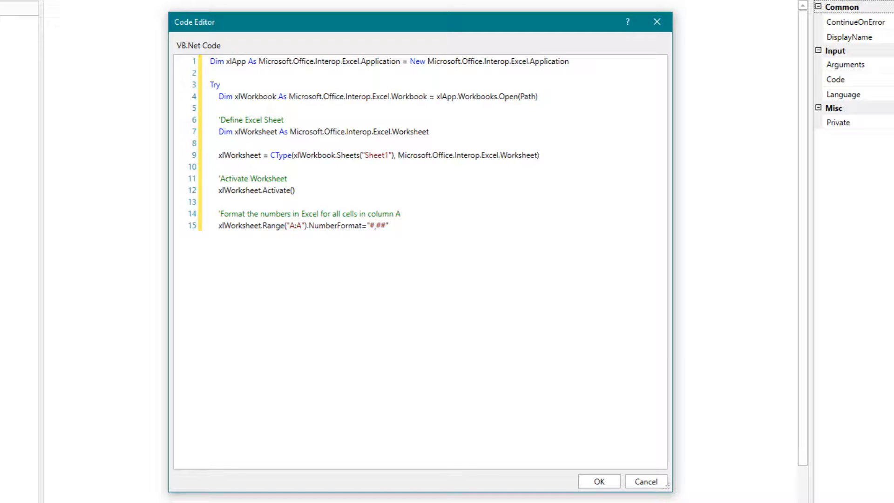
pyautogui.write('0.00??')
pyautogui.write("'Save W")
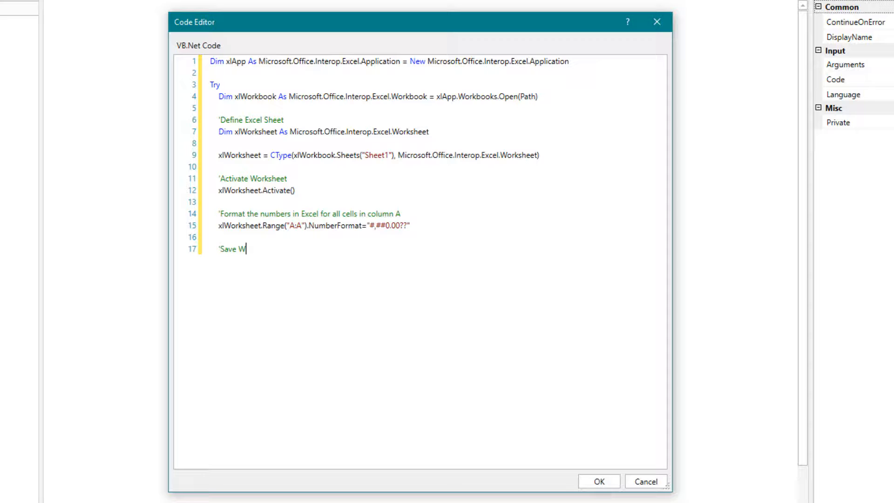
# Add the xlWorkbook.Save and xlWorkbook.Close lines after the save comment
pyautogui.write('orkbook')
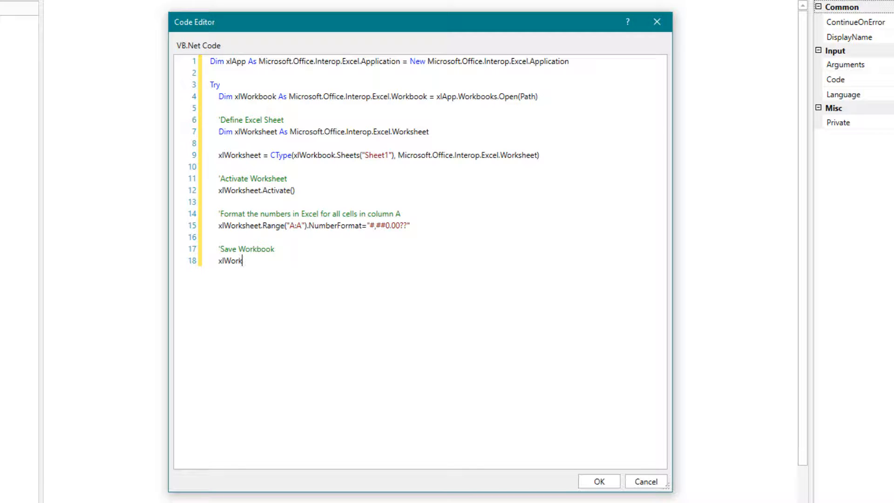
pyautogui.write('book.Save')
pyautogui.write("'Close Wor")
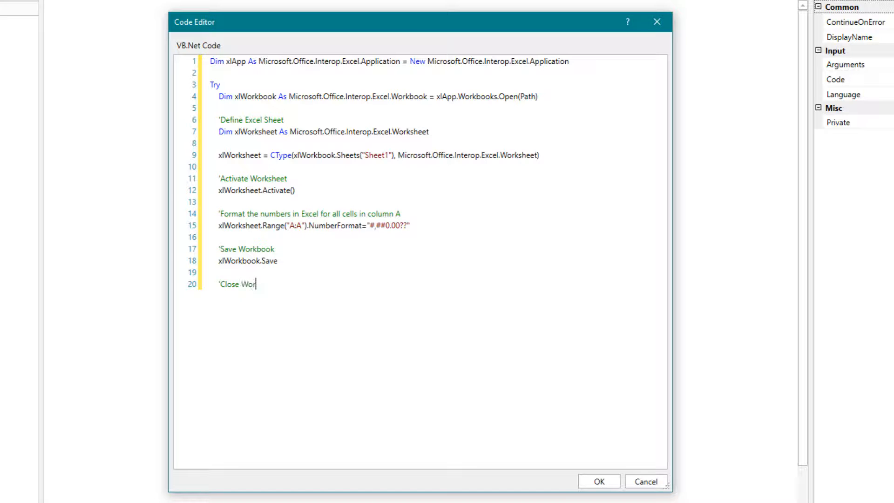
pyautogui.write('kbook')
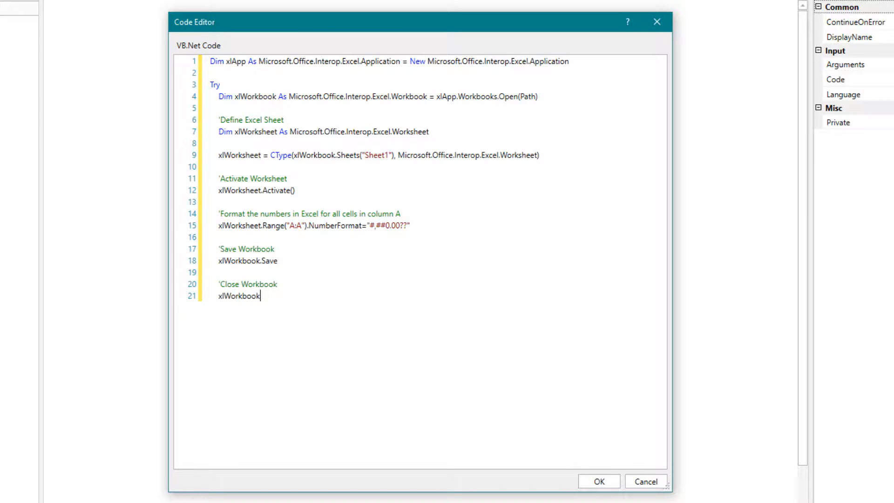
pyautogui.write('.Close')
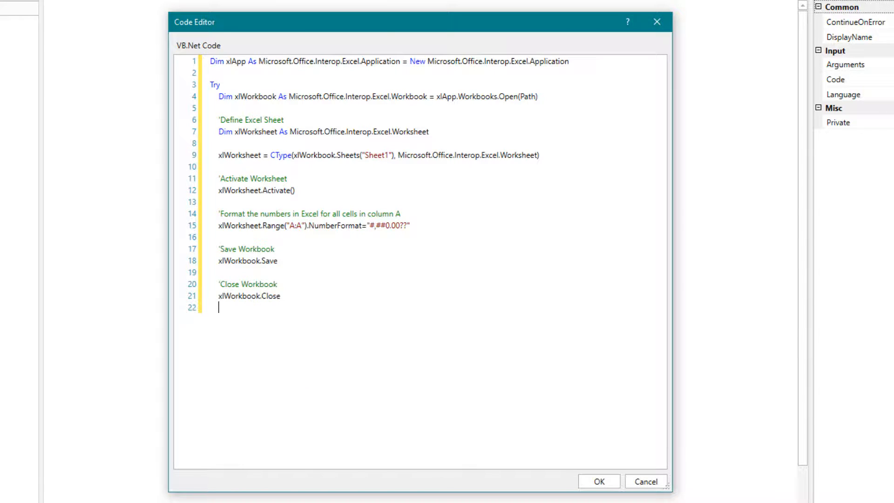
# Add Catch ex As Exception / Throw ex and a Finally block commented 'Close Excel Application
pyautogui.write('Catch ex as e')
pyautogui.write('Throw')
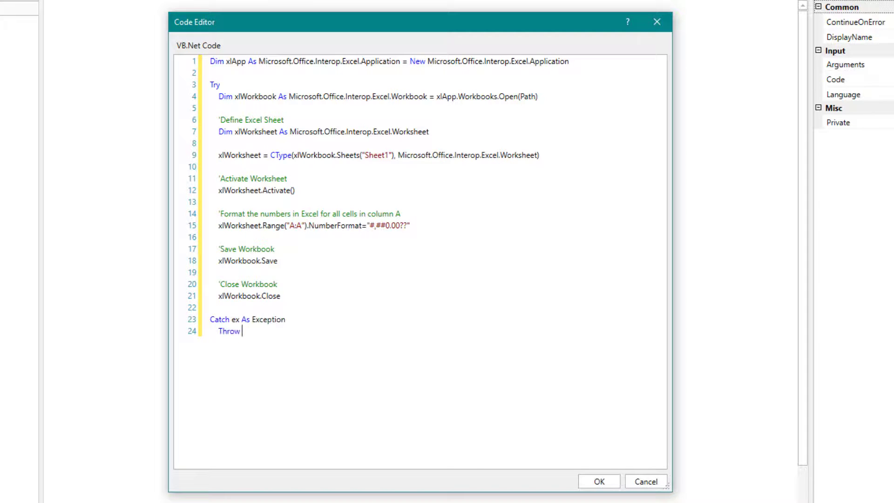
pyautogui.write('ex')
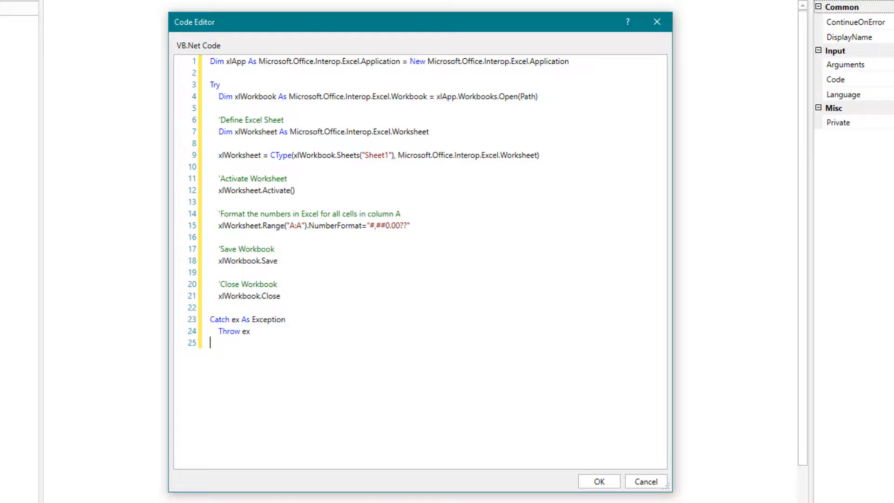
pyautogui.write('Finally')
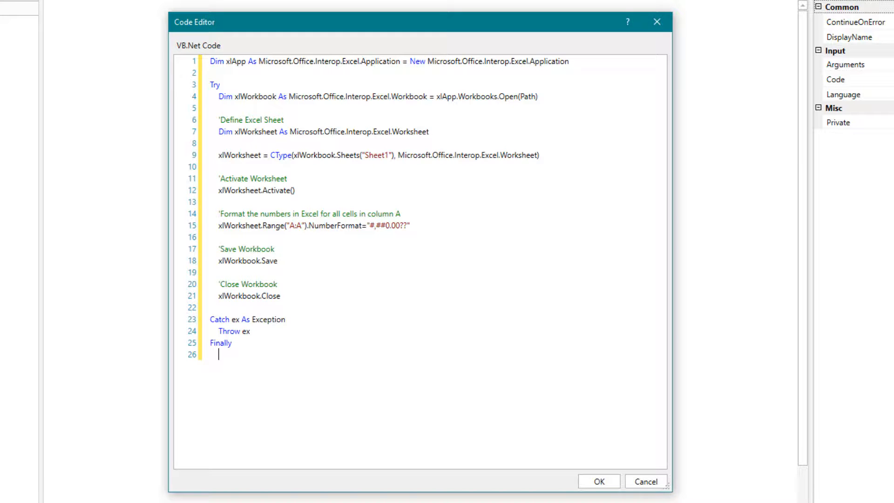
pyautogui.write("'Close Excel Applicat")
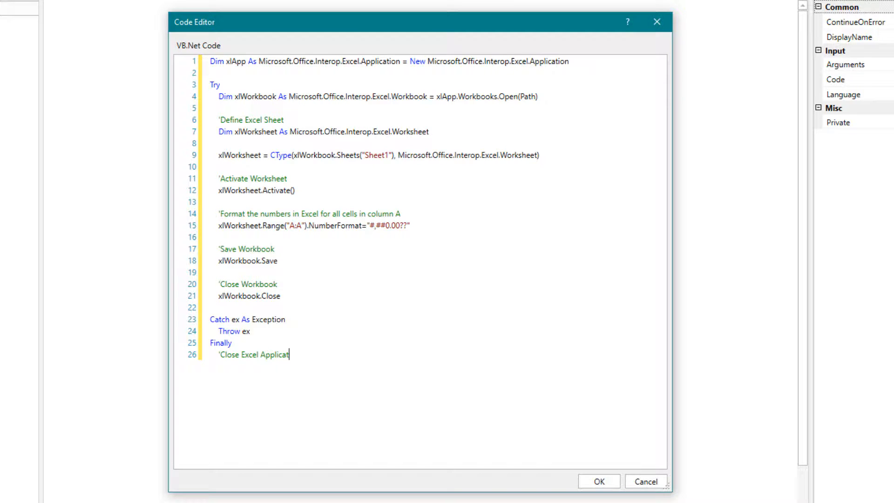
pyautogui.write('ion')
pyautogui.write('xlApp.Quit')
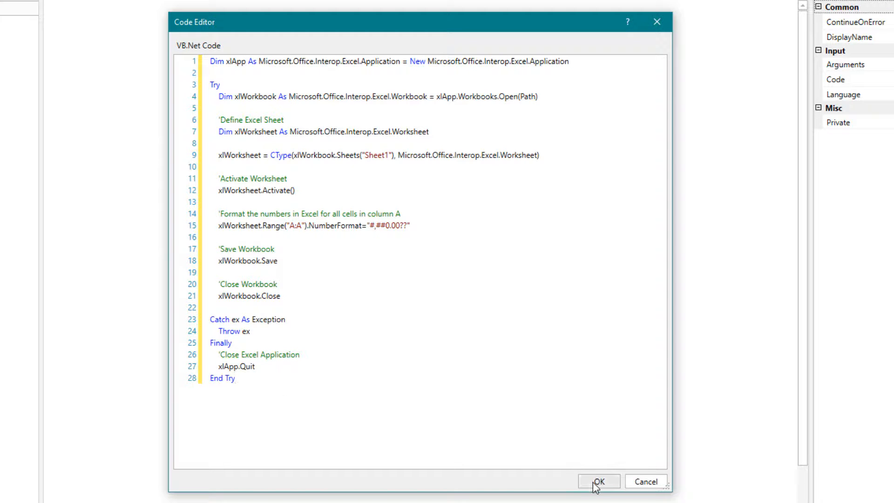
# Accept the finished VB.NET code and run FormatNumbersInExcelColumn_VBNET with Debug File until it completes
pyautogui.click(600, 481)
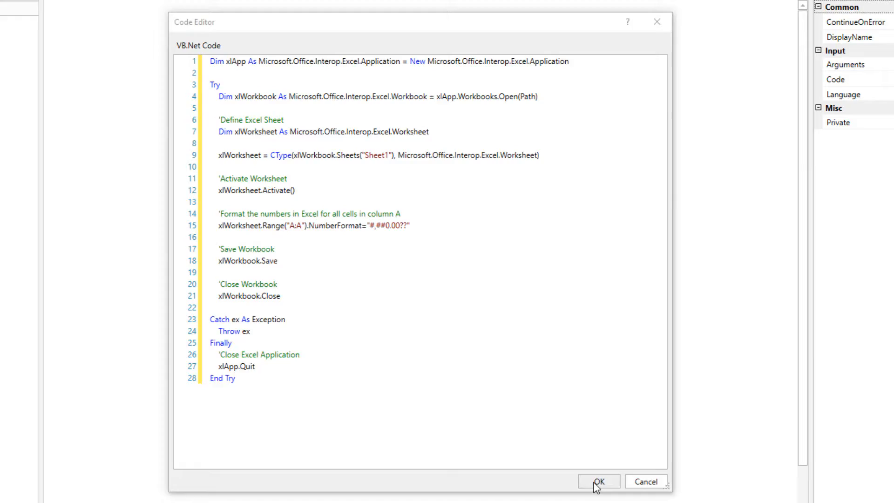
pyautogui.click(602, 482)
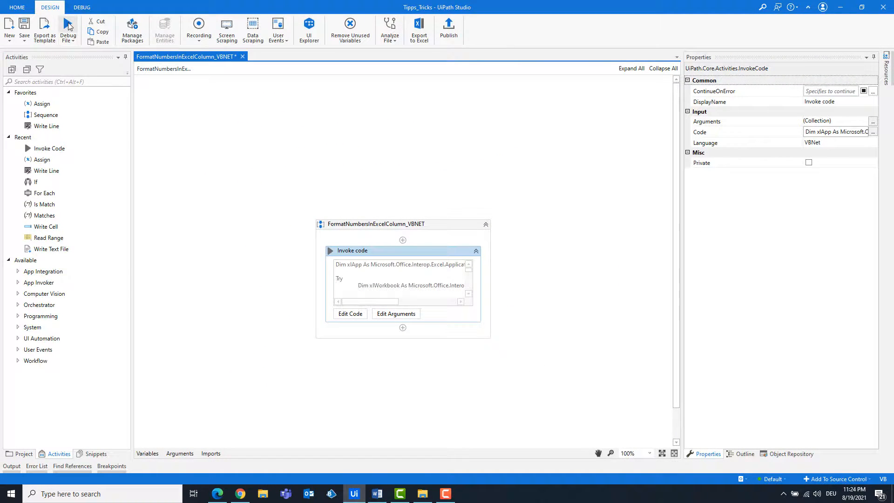
pyautogui.click(68, 29)
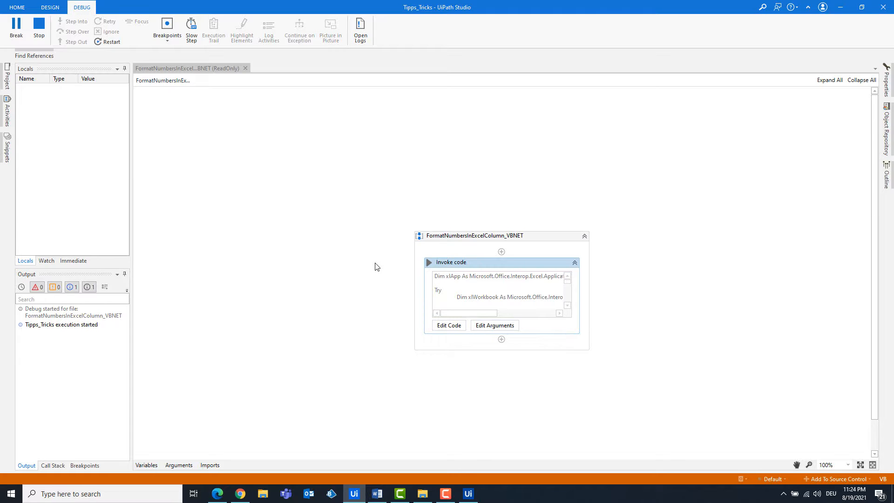
pyautogui.click(50, 8)
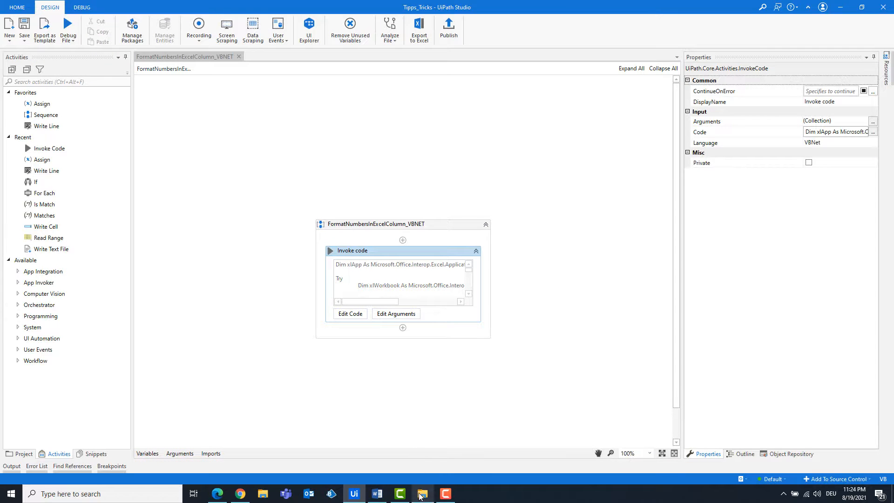
# Open InputTable.xlsx from the Temp folder and check column A prices show two decimals (1.00–5.00)
pyautogui.click(423, 494)
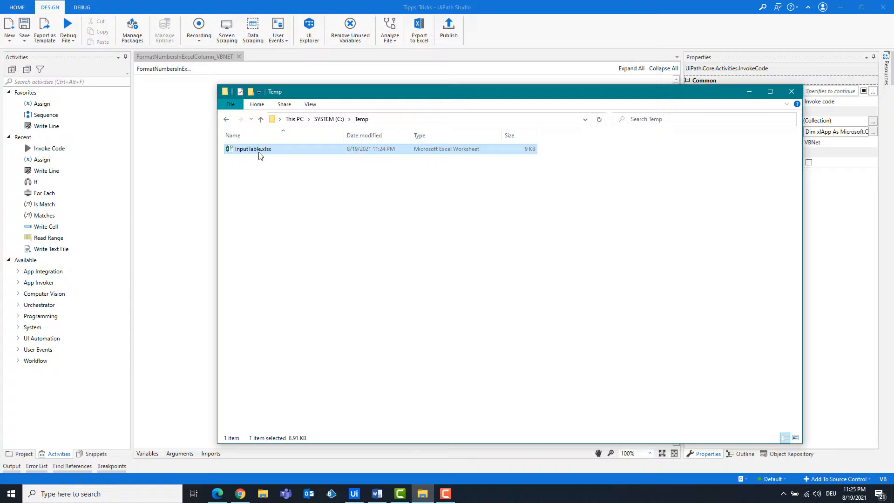
pyautogui.doubleClick(251, 148)
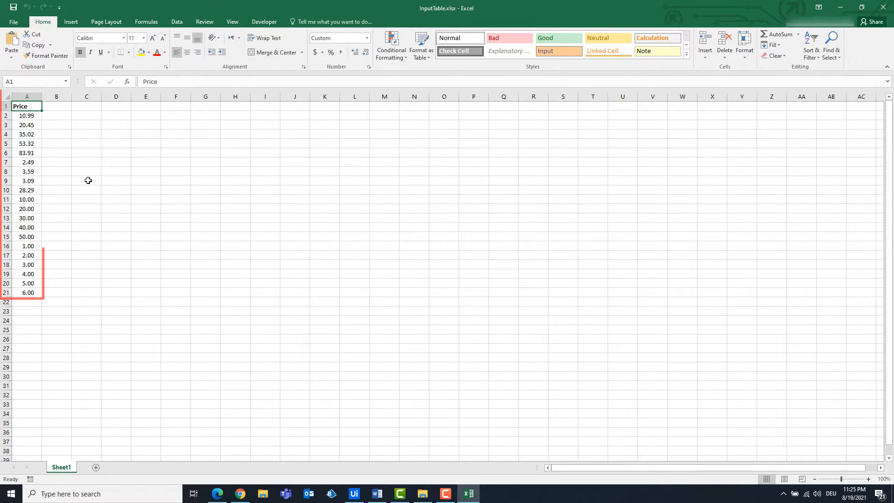
pyautogui.moveTo(26, 106); pyautogui.dragTo(26, 190)
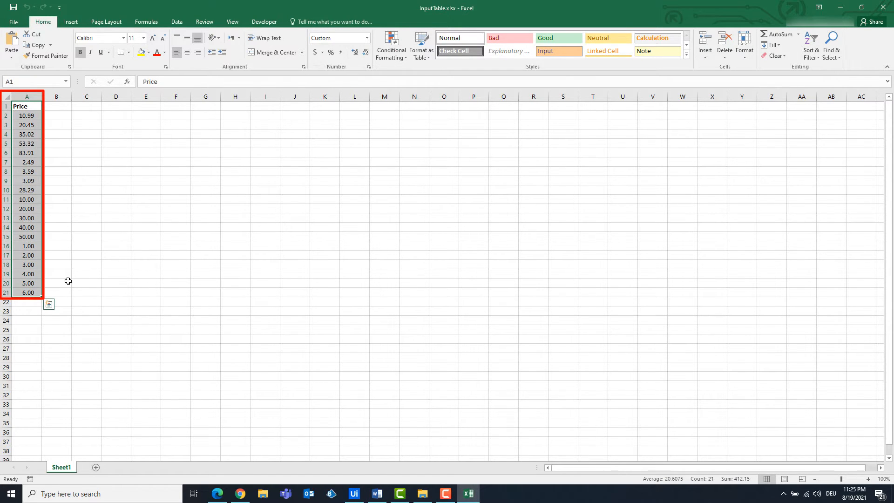
pyautogui.moveTo(26, 246); pyautogui.dragTo(26, 283)
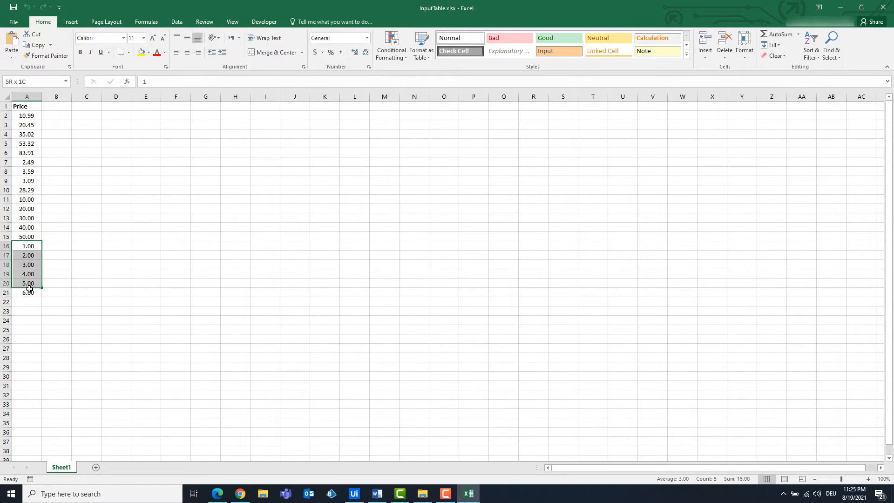
pyautogui.click(56, 171)
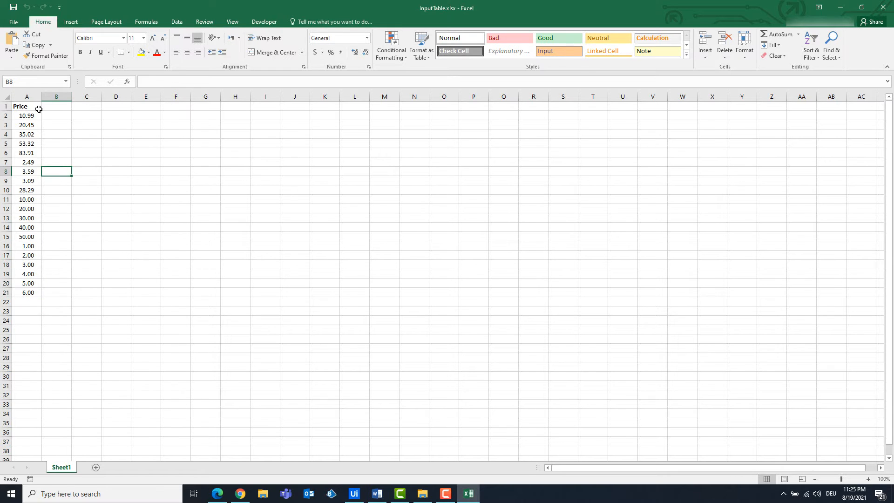
pyautogui.moveTo(258, 263)
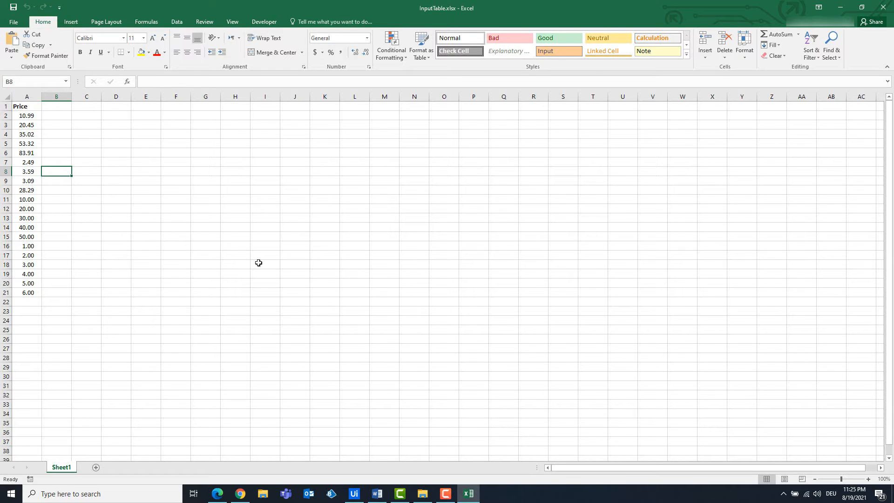